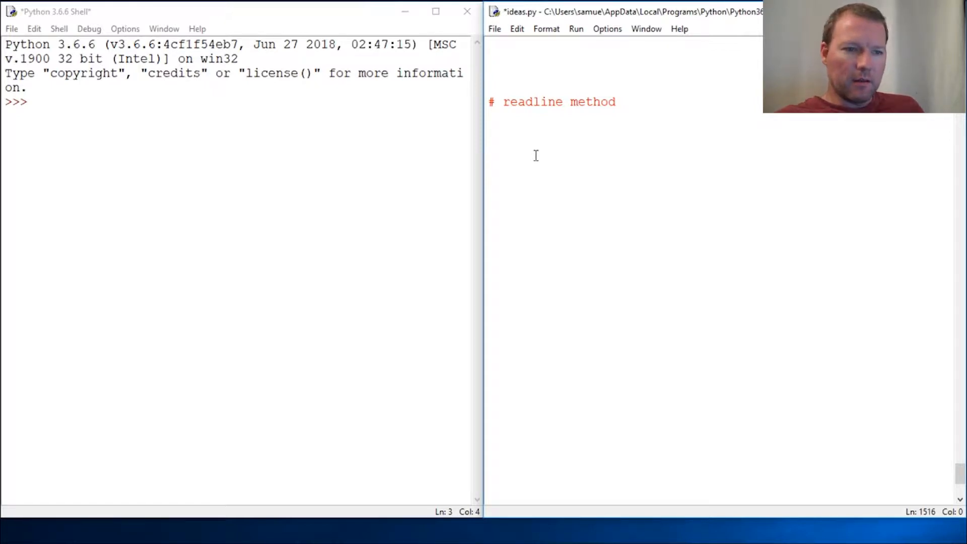
mouse_move(584, 144)
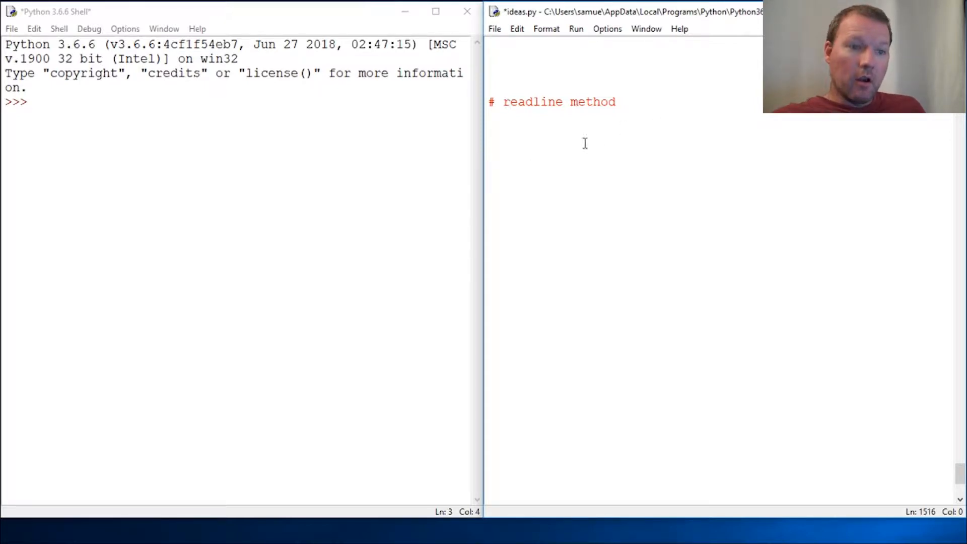
Place the cursor on a blank line under the '# readline method' comment and bring up the Python36-32 folder
left_click(541, 167)
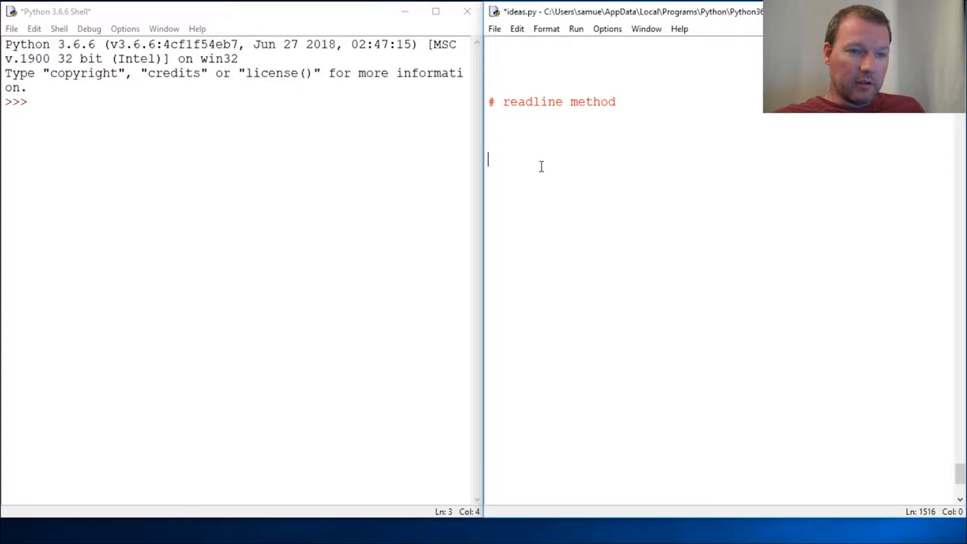
left_click(508, 102)
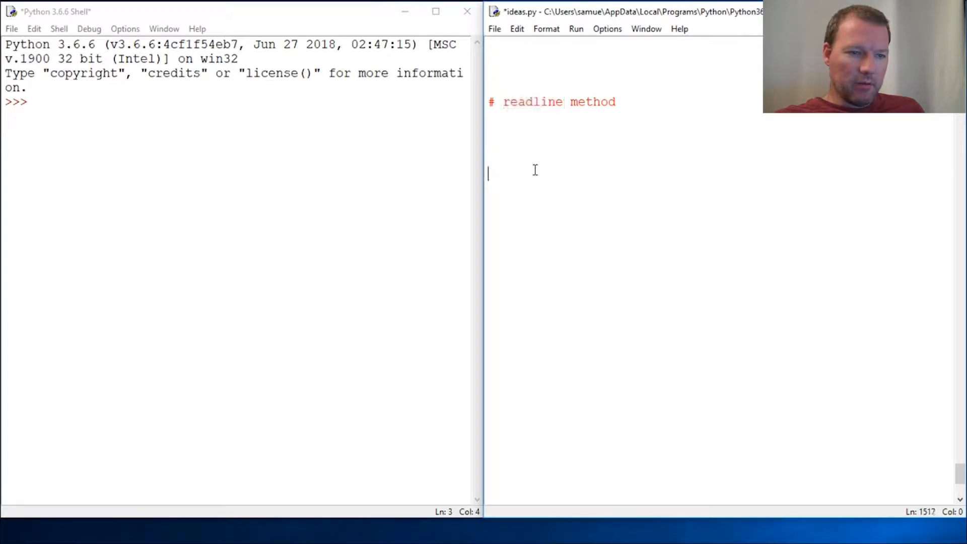
mouse_move(543, 179)
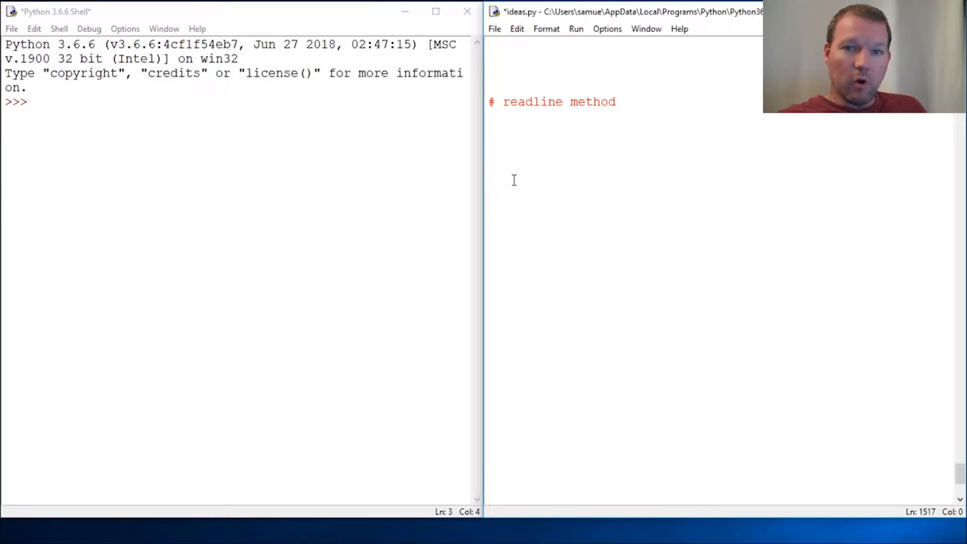
left_click(489, 173)
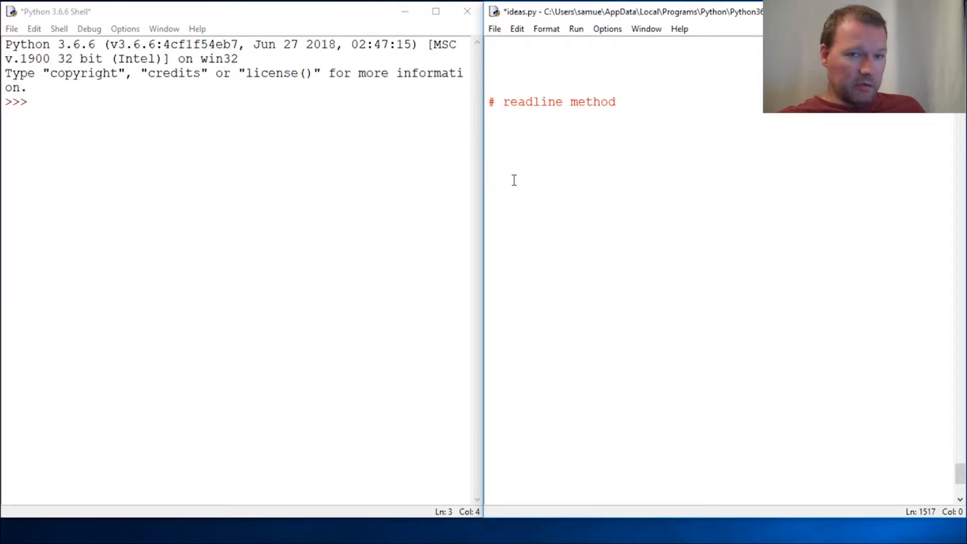
left_click(490, 174)
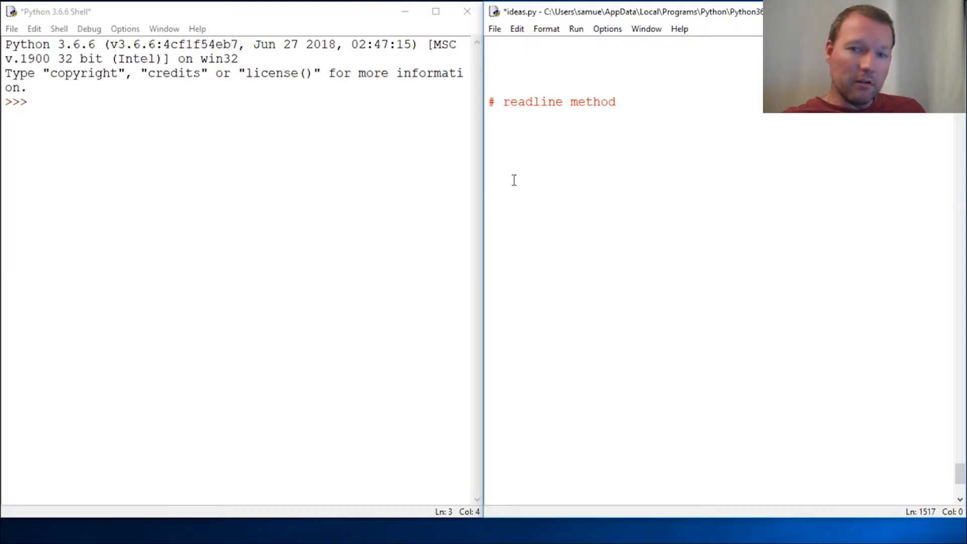
left_click(488, 175)
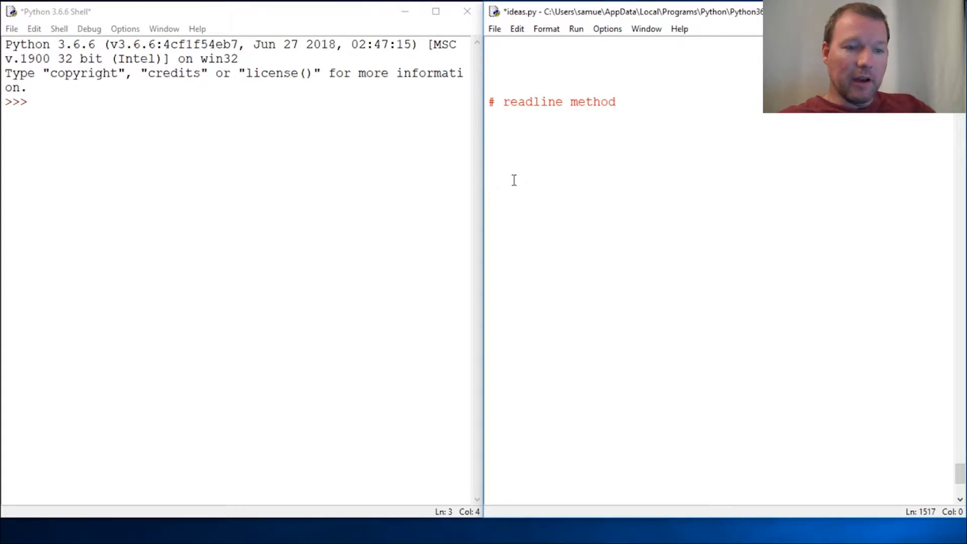
left_click(489, 173)
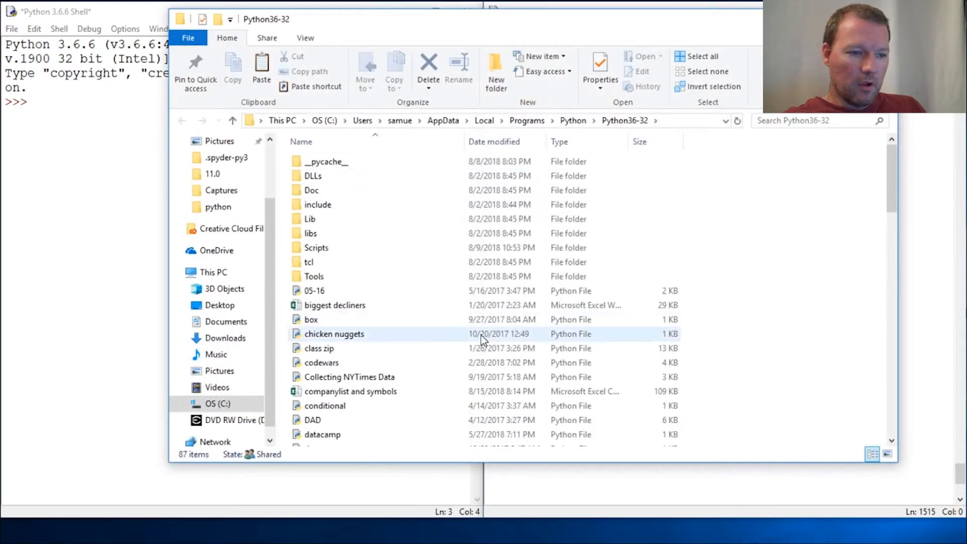
Locate the raven text document in the Python36-32 listing and open it
scroll("down", 3)
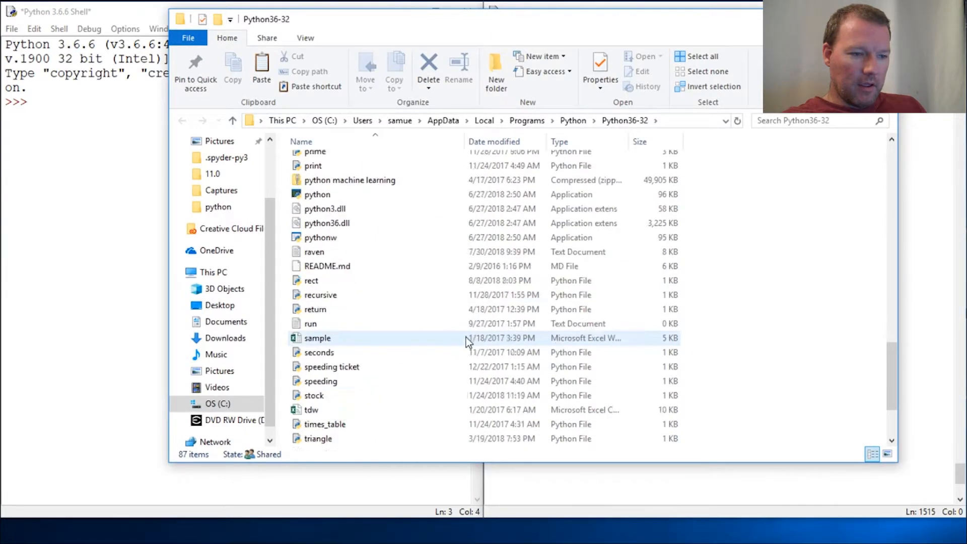
scroll("down", 3)
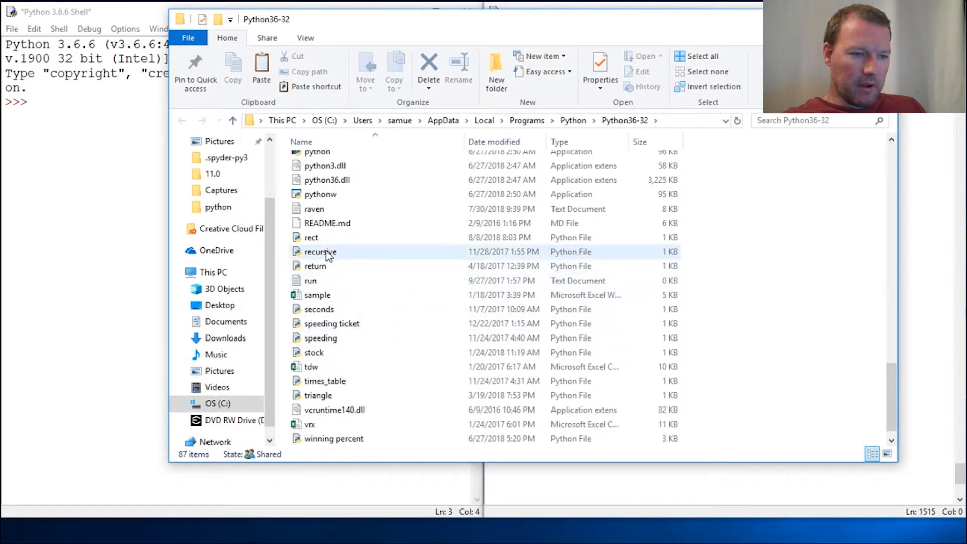
left_click(315, 209)
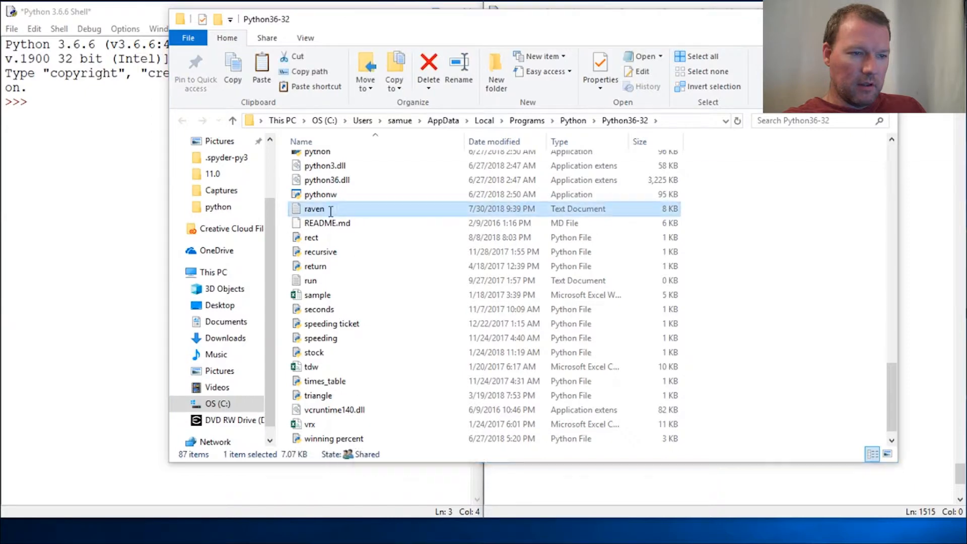
double_click(314, 208)
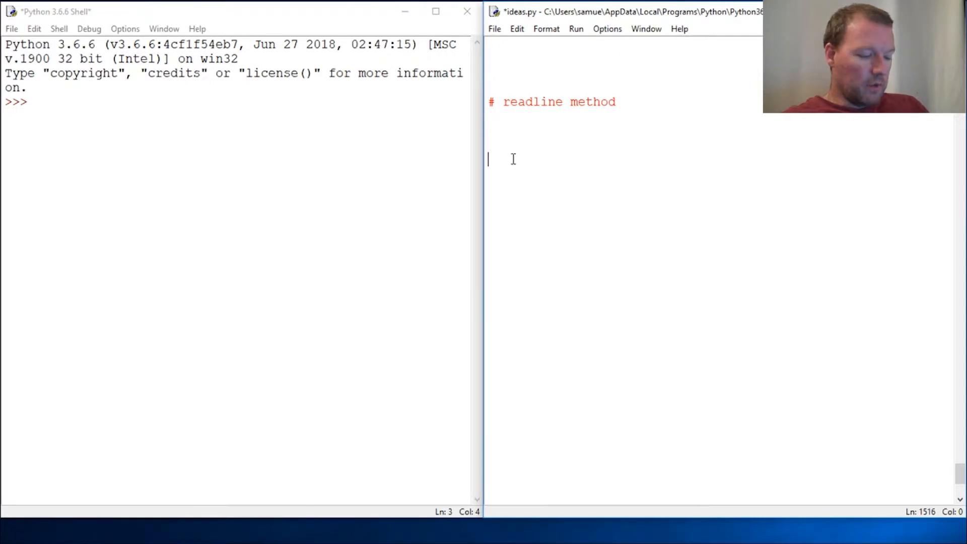
Write file = open('raven.txt') below the comment in ideas.py
type("file")
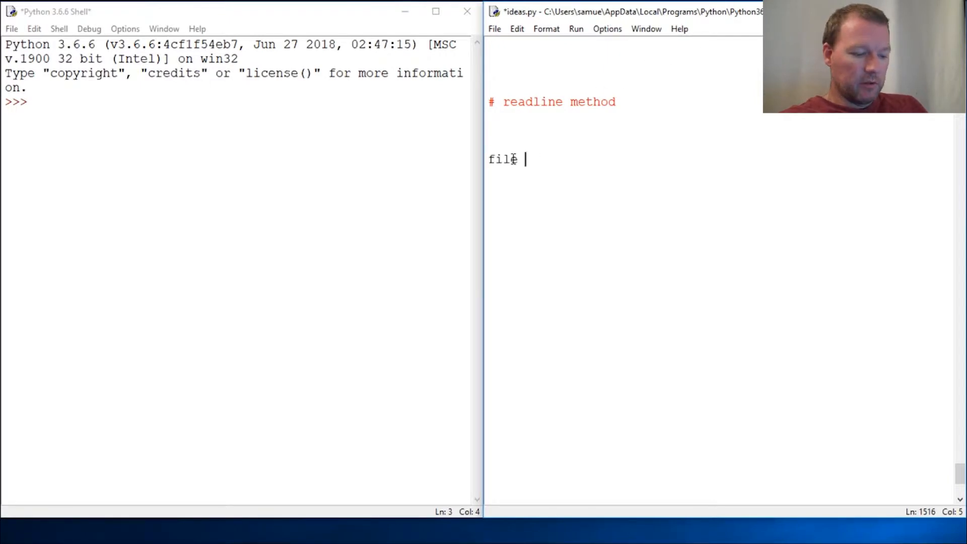
type("= open")
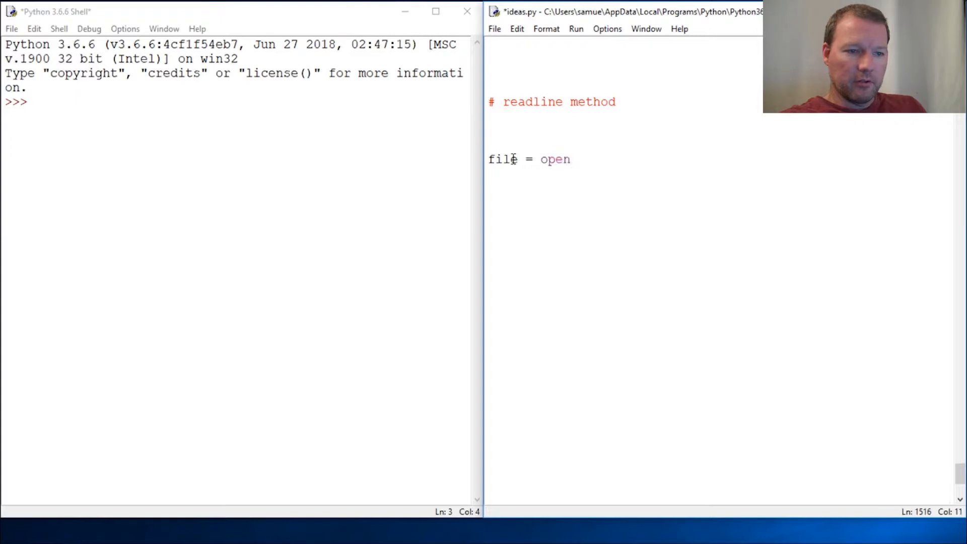
type("(")
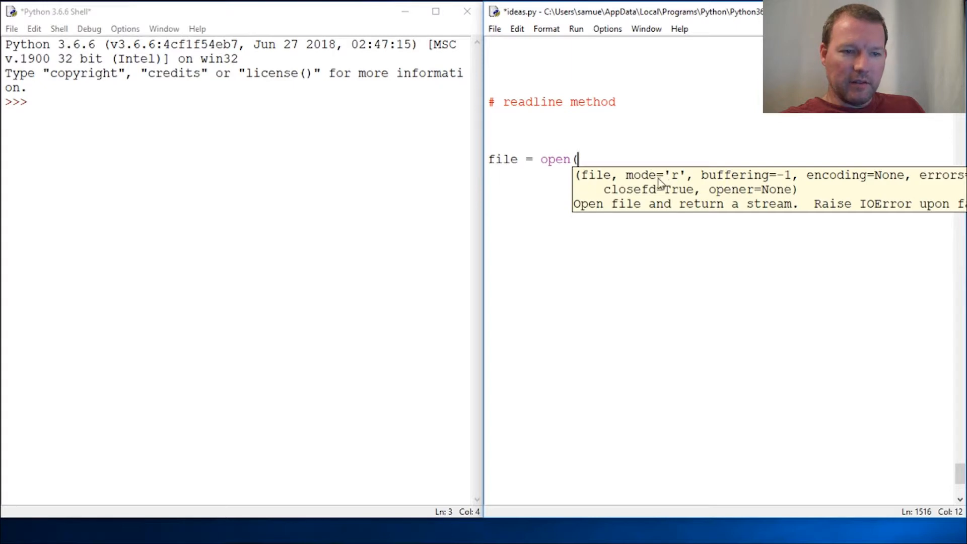
mouse_move(620, 157)
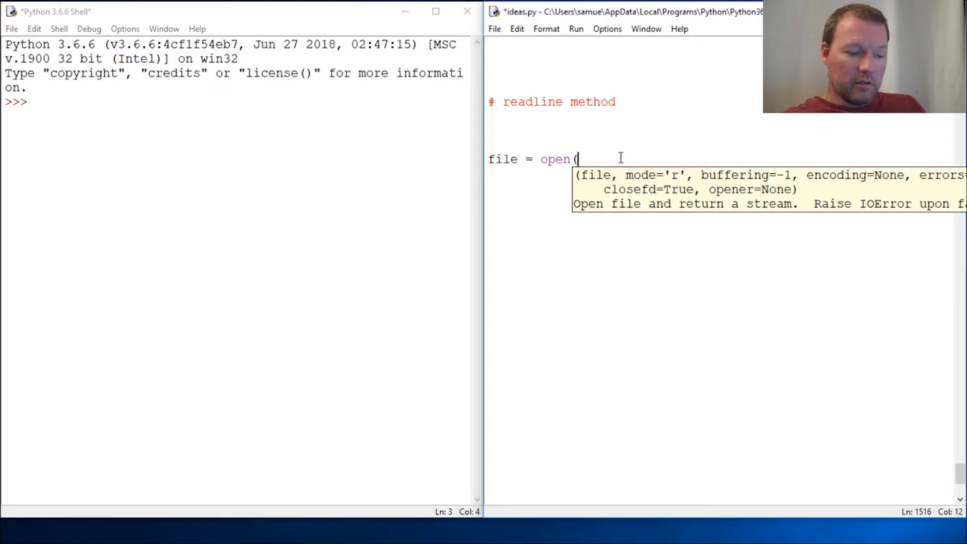
type("'")
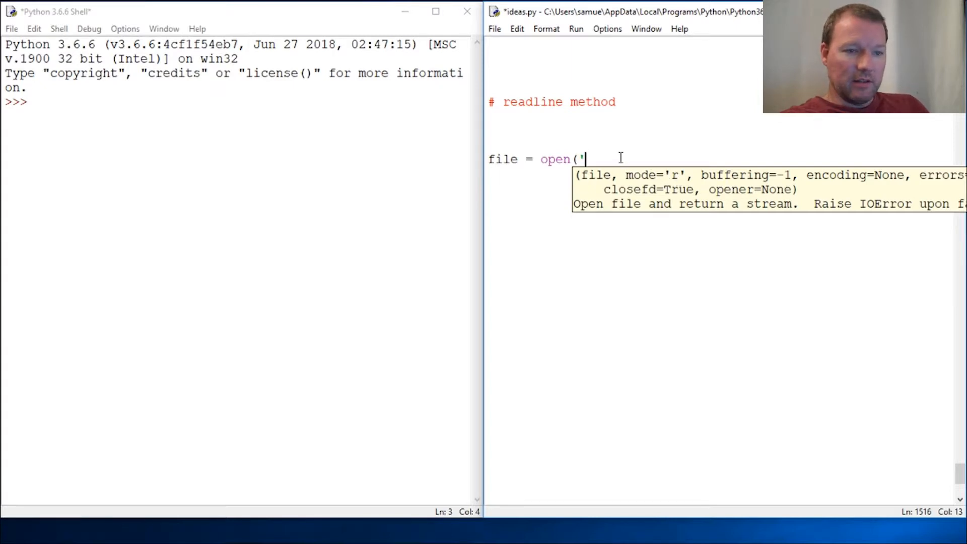
type("r")
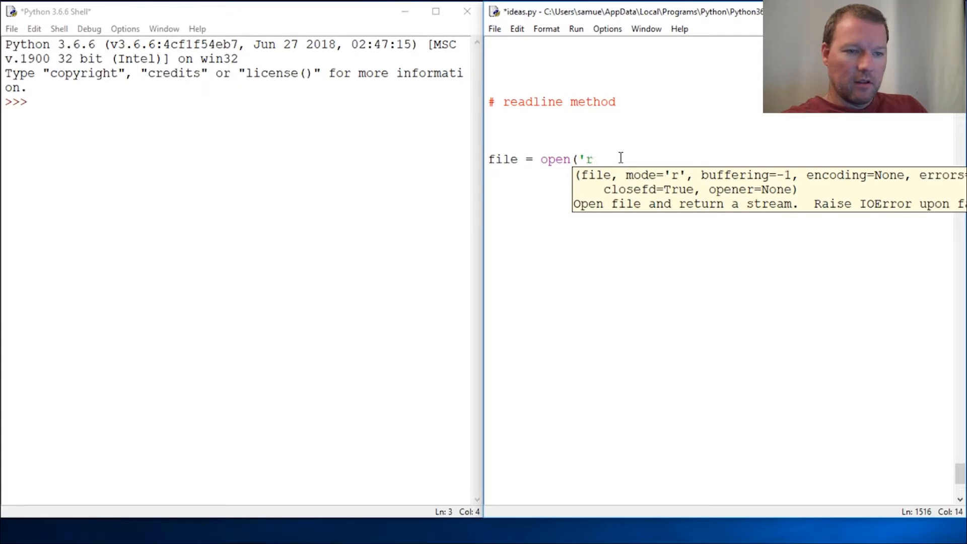
type("aven.t")
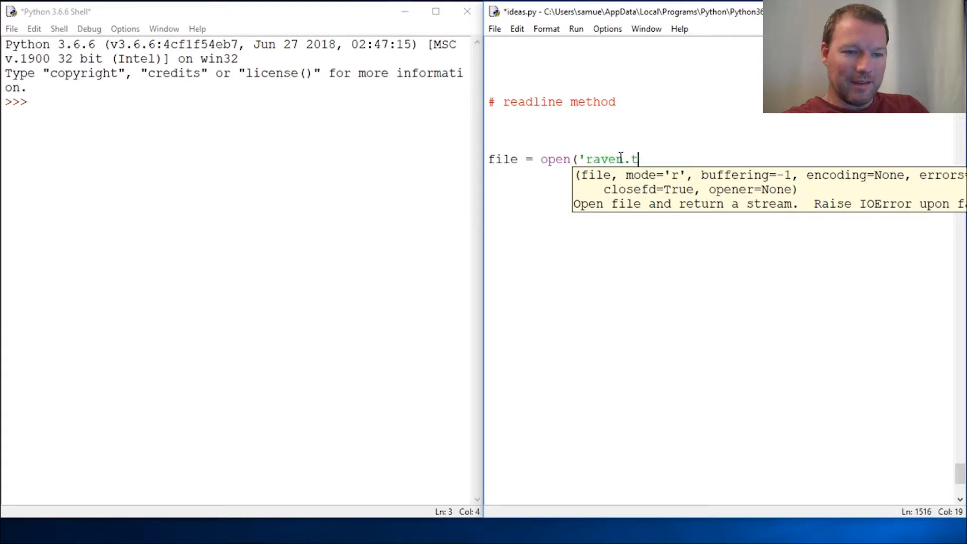
type("x")
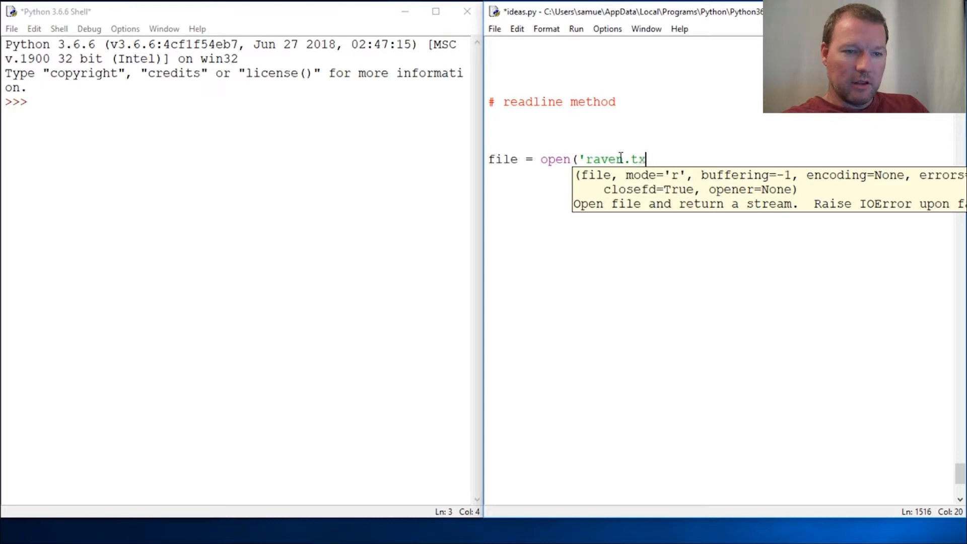
type("t')")
left_click(236, 102)
type("file")
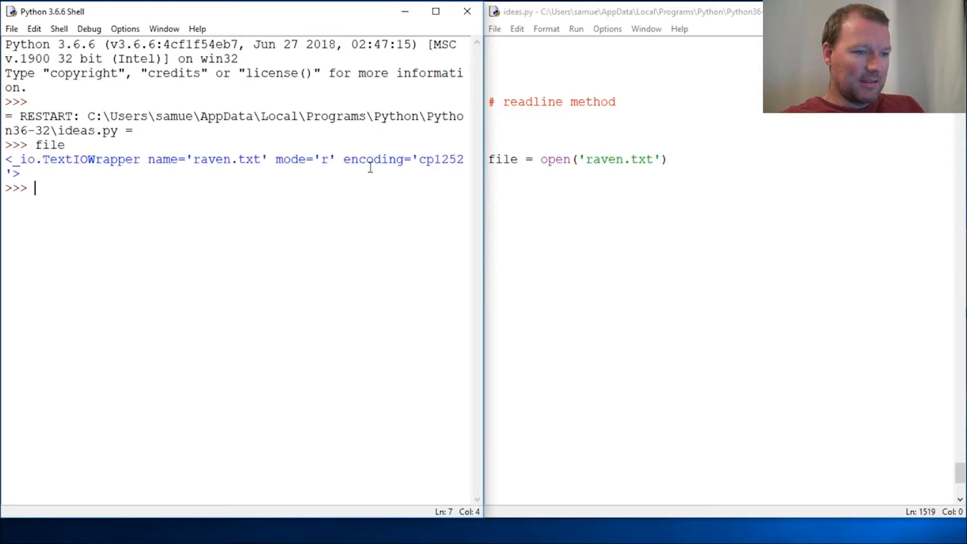
Run dir(file) in the shell to list the file object's attributes such as read and readline
double_click(91, 159)
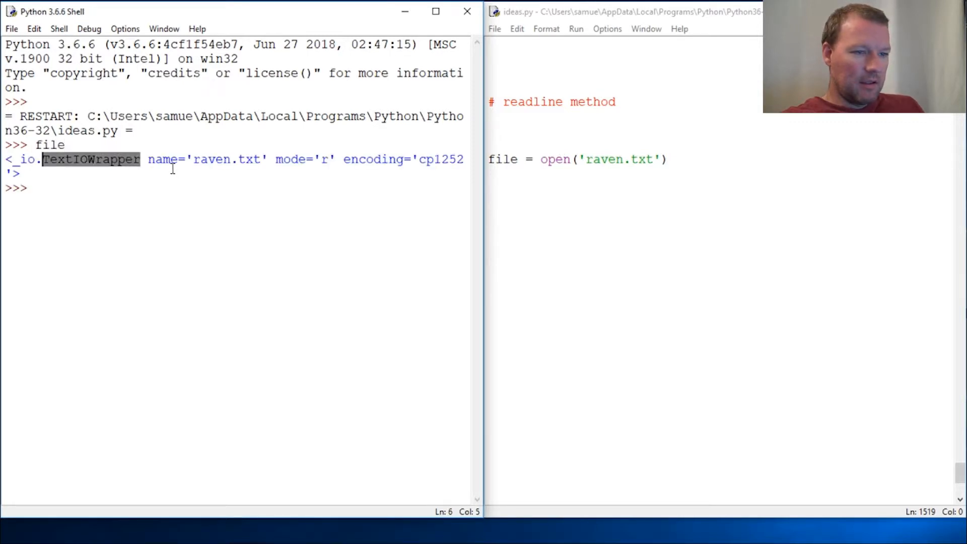
left_click(120, 179)
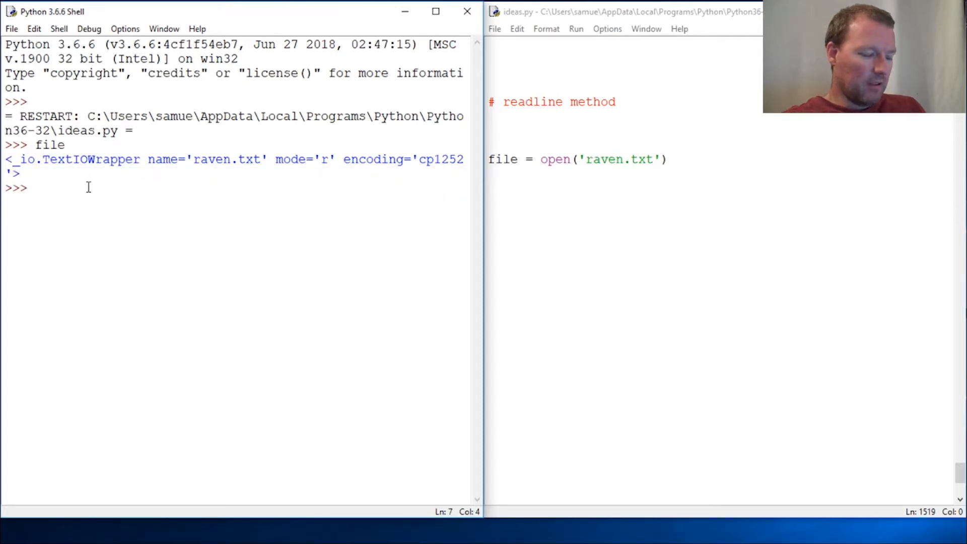
type("f")
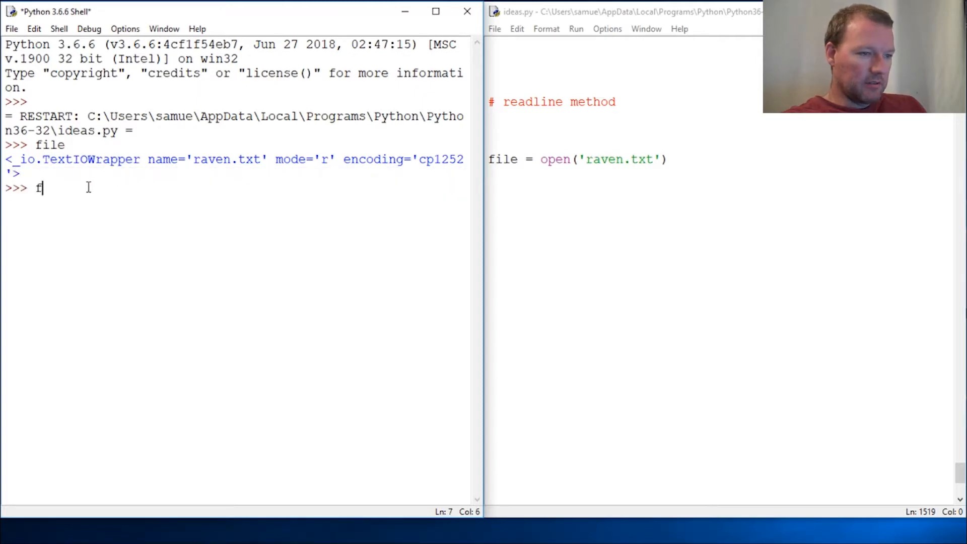
type("dir(fil")
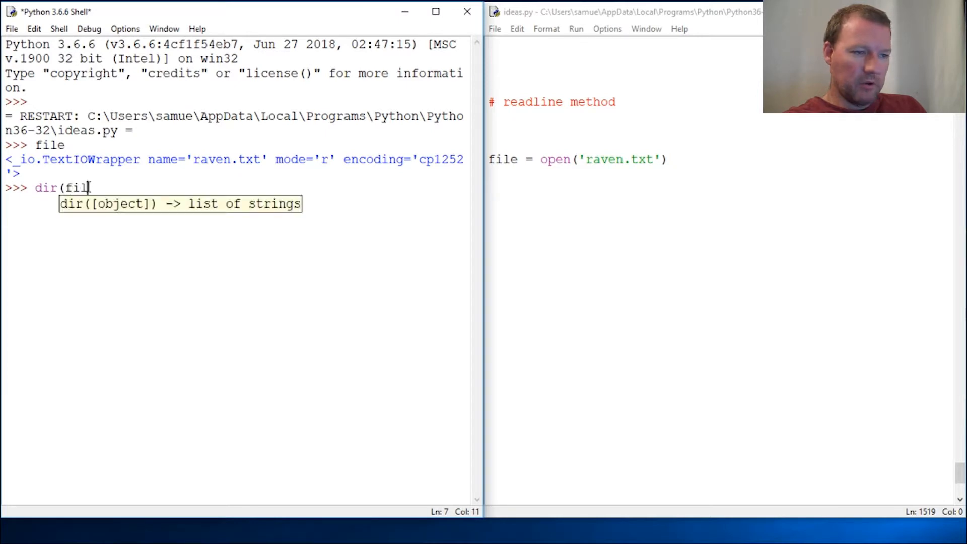
key("Return")
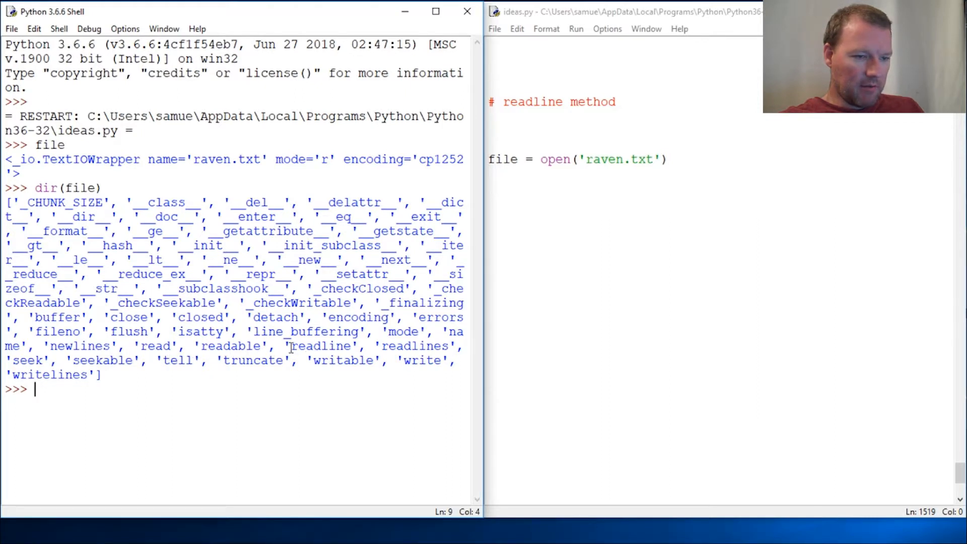
double_click(320, 346)
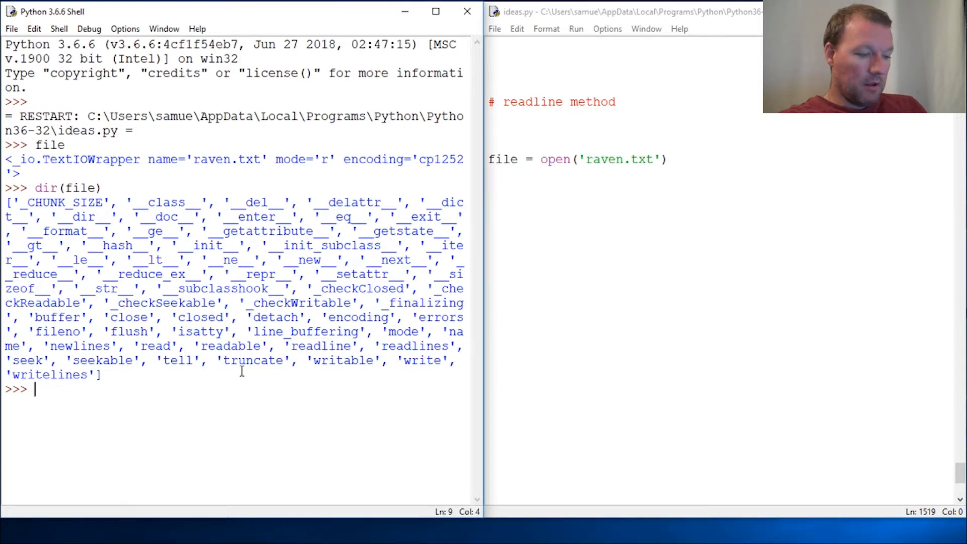
Run help(file.readline) in the shell to show its newline/EOF behaviour
type("help")
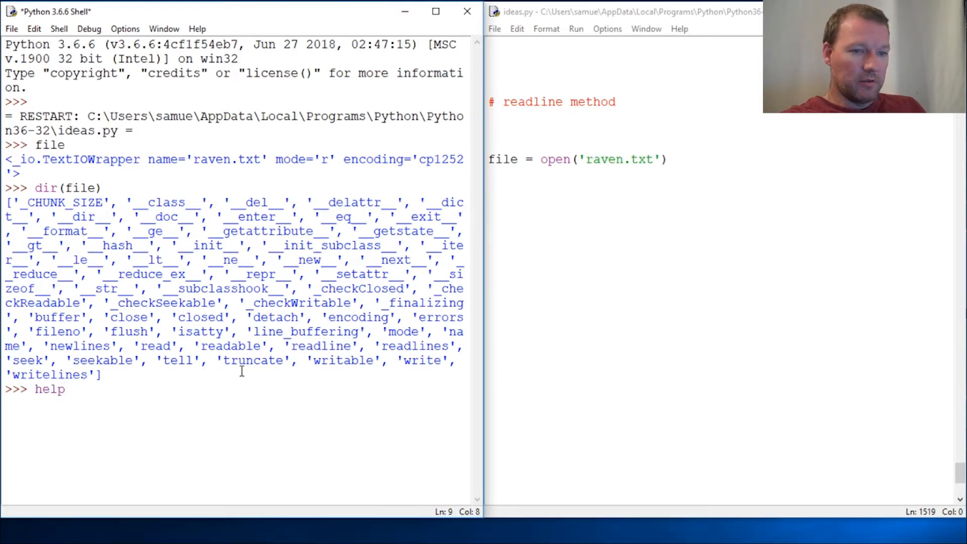
type("(file")
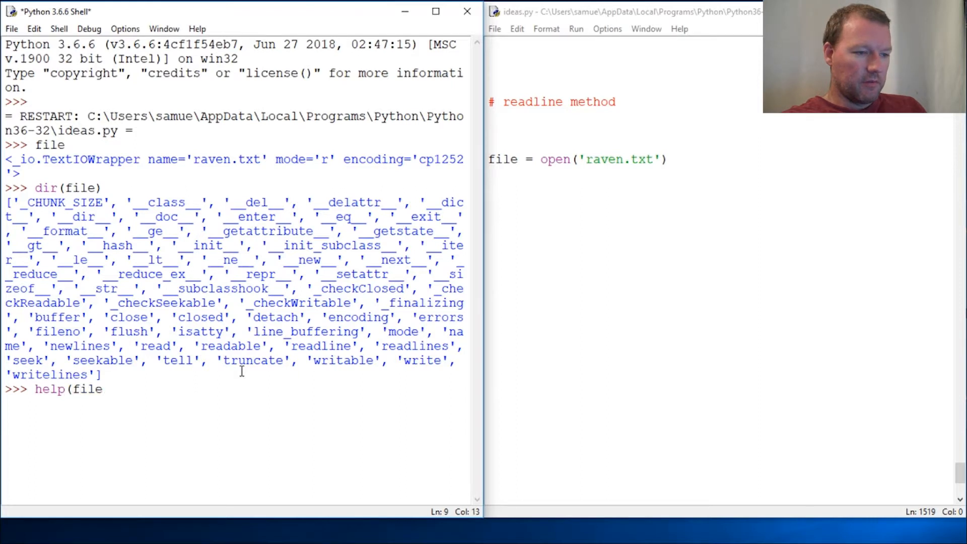
type(".read")
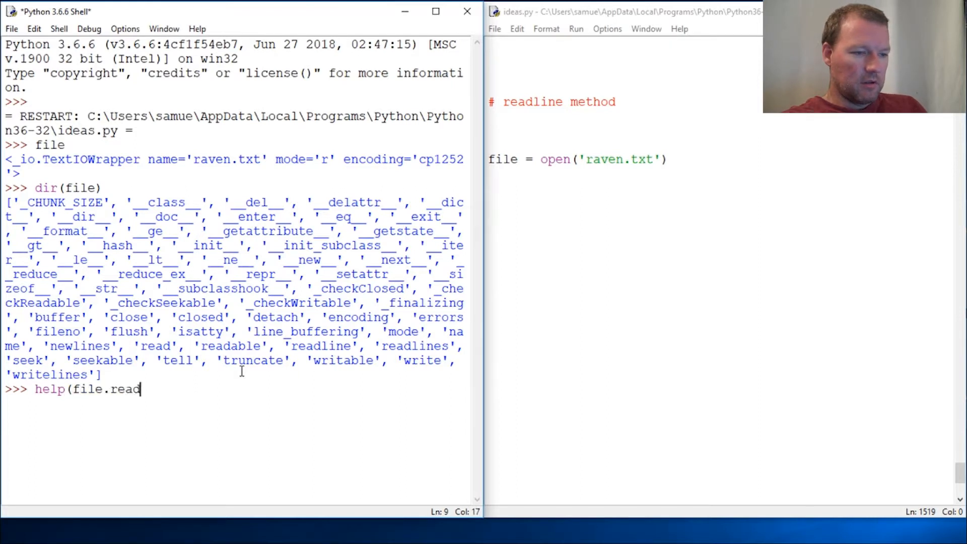
key("Return")
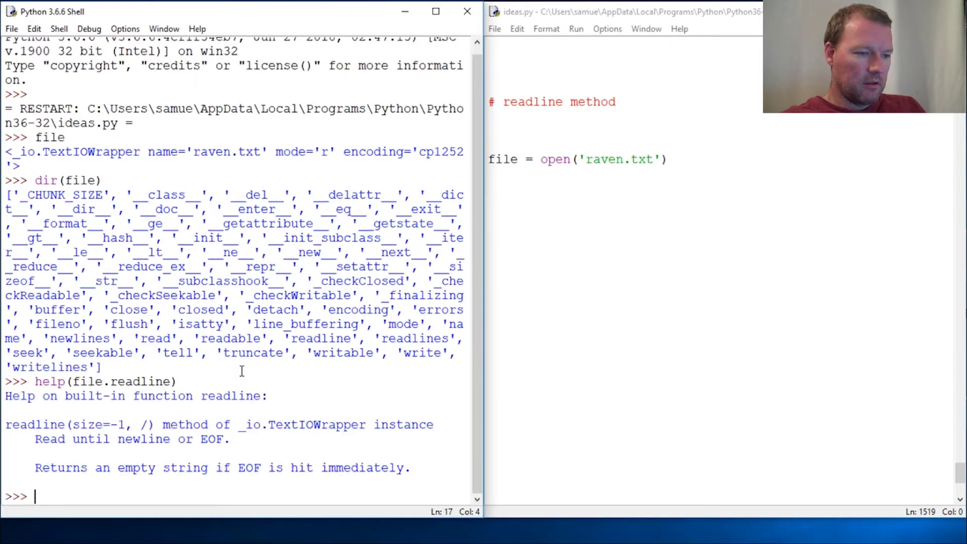
double_click(93, 424)
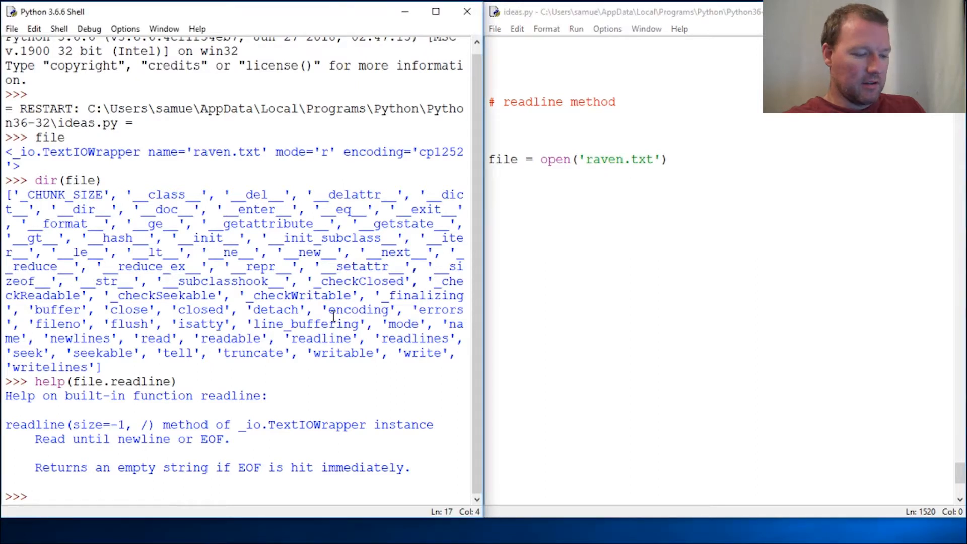
Call file.readline() twice in the shell, returning '1845' and 'THE RAVEN'
type("fi")
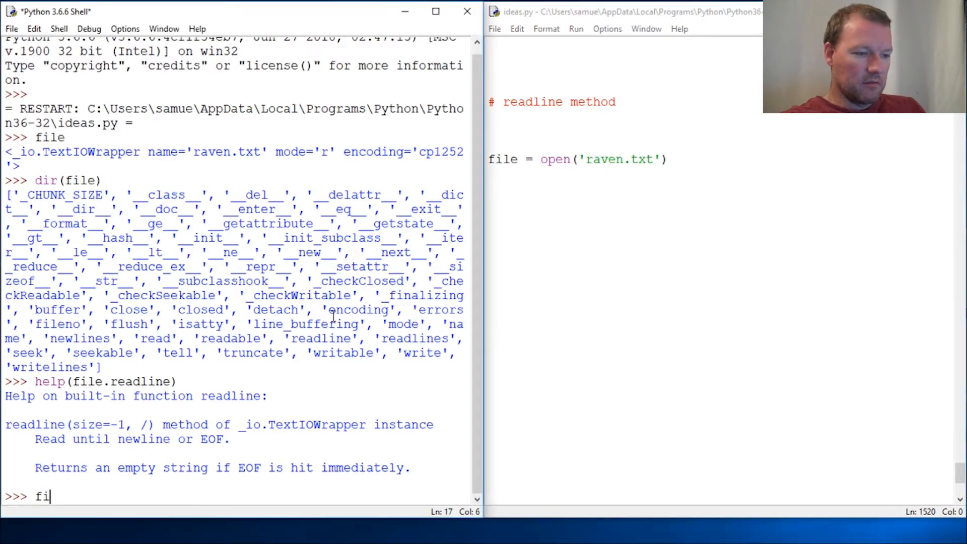
type("le.rea")
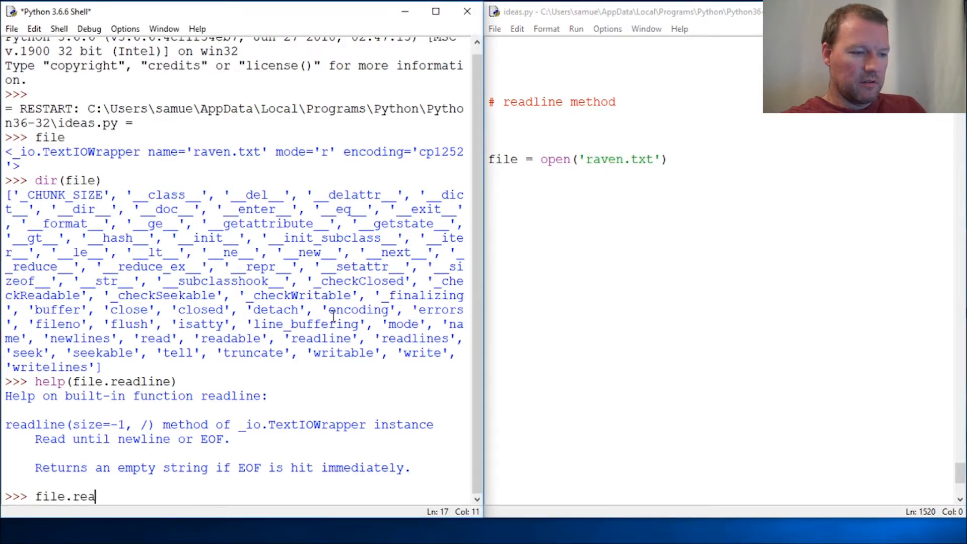
type("dline()")
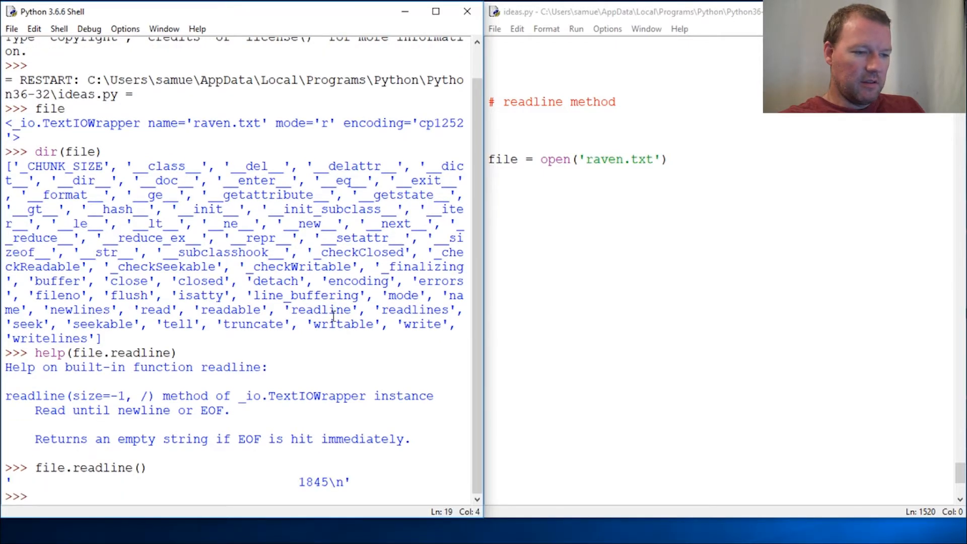
type("f")
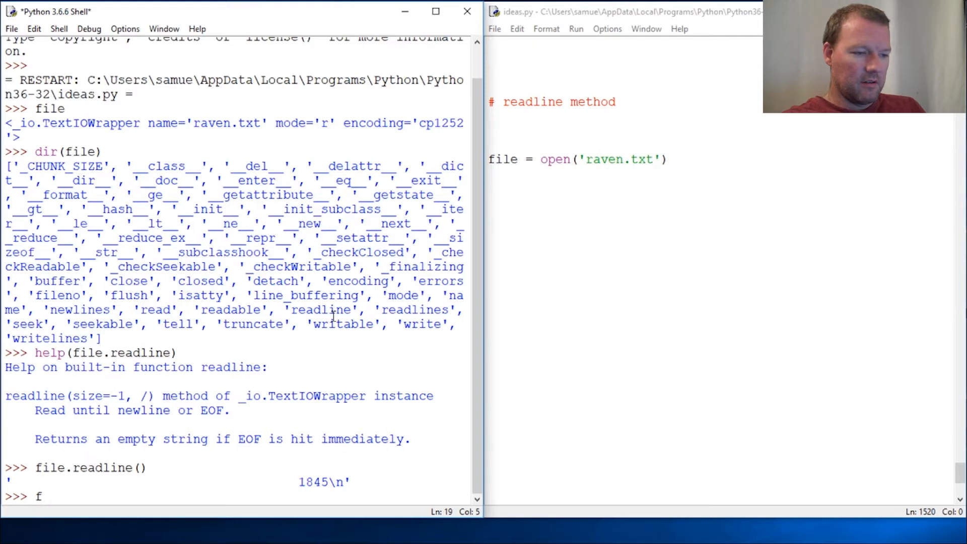
type("ile")
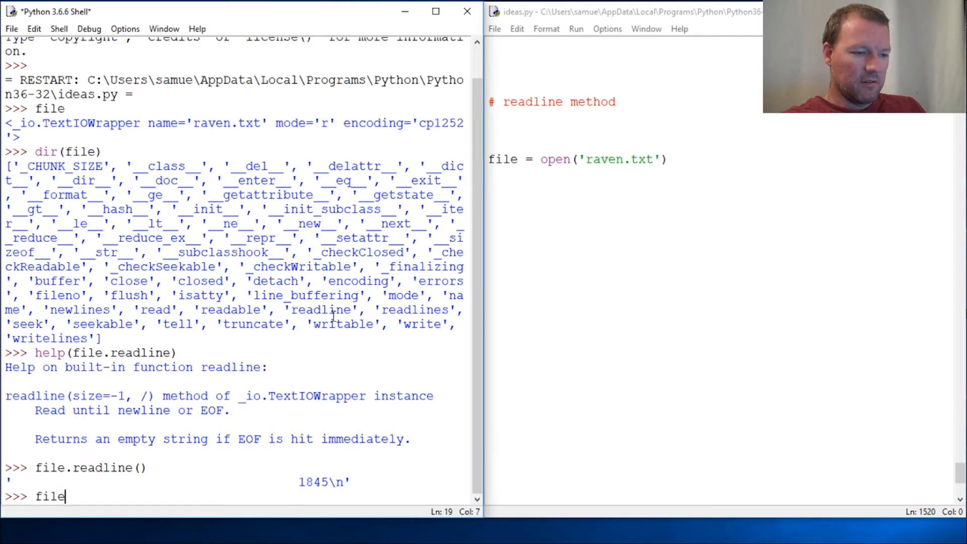
type(".readl")
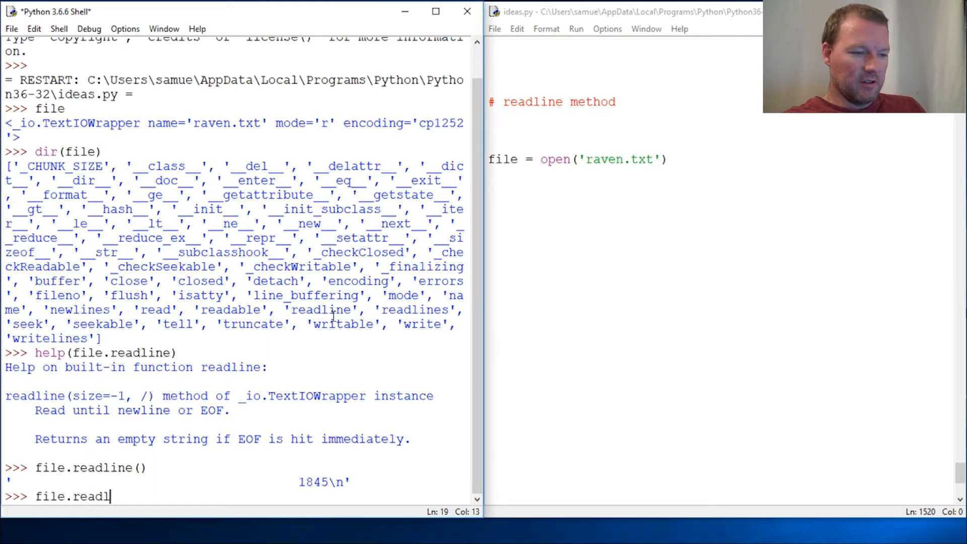
key("Return")
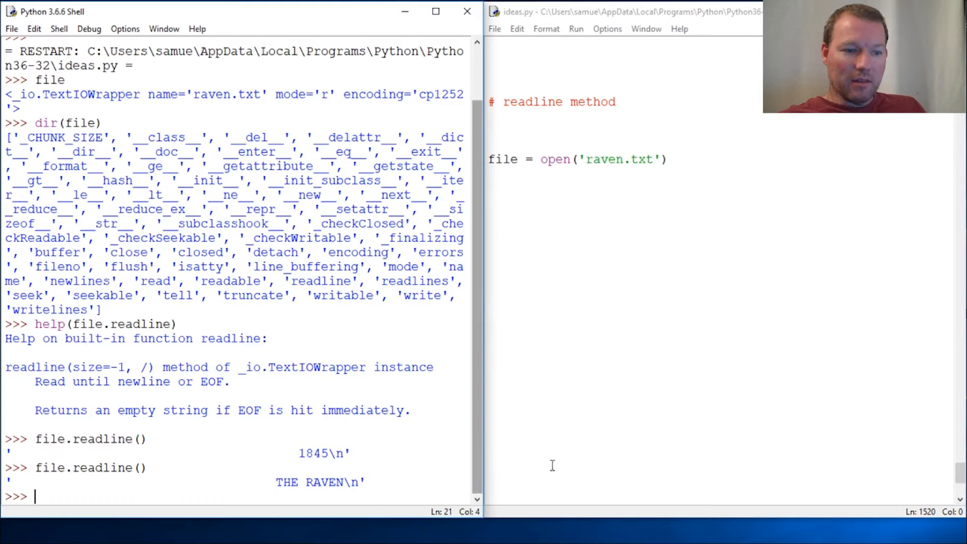
mouse_move(350, 391)
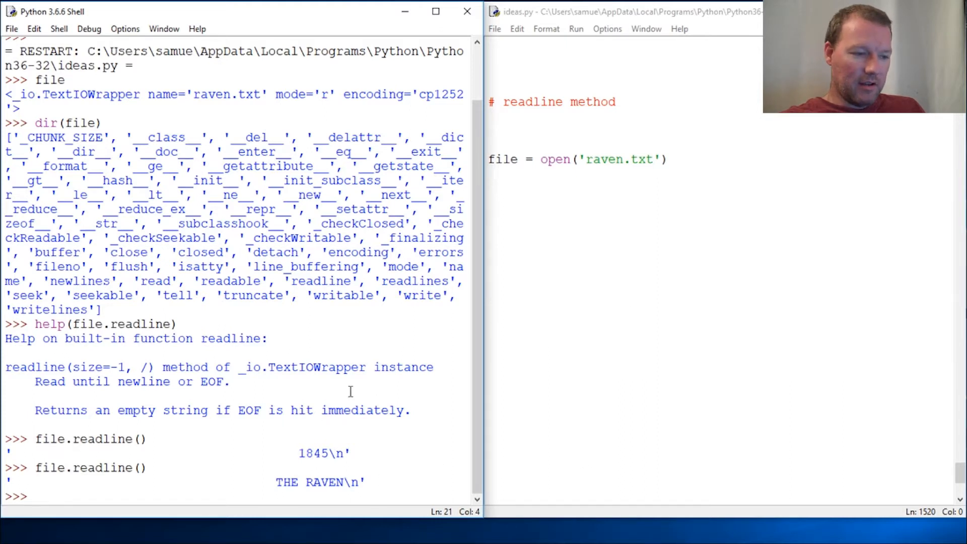
mouse_move(610, 344)
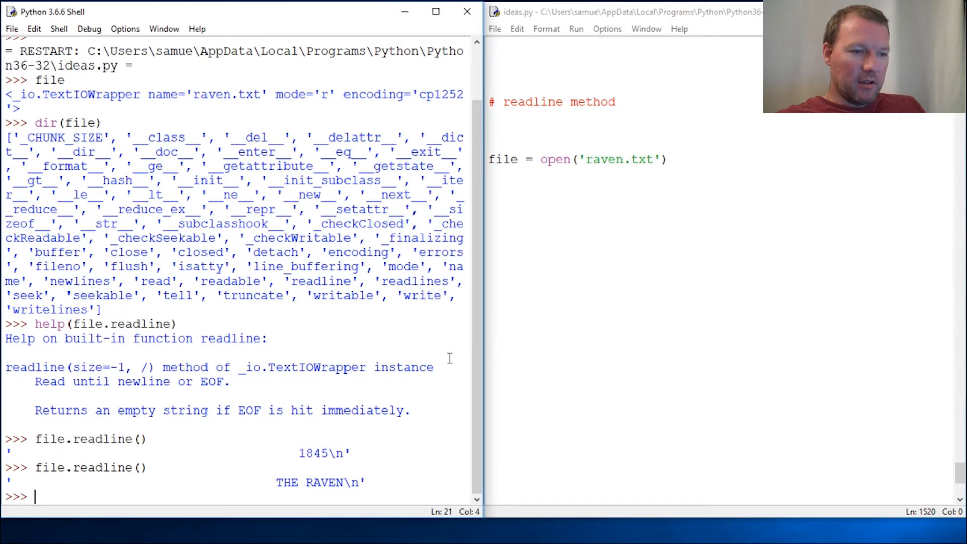
mouse_move(561, 383)
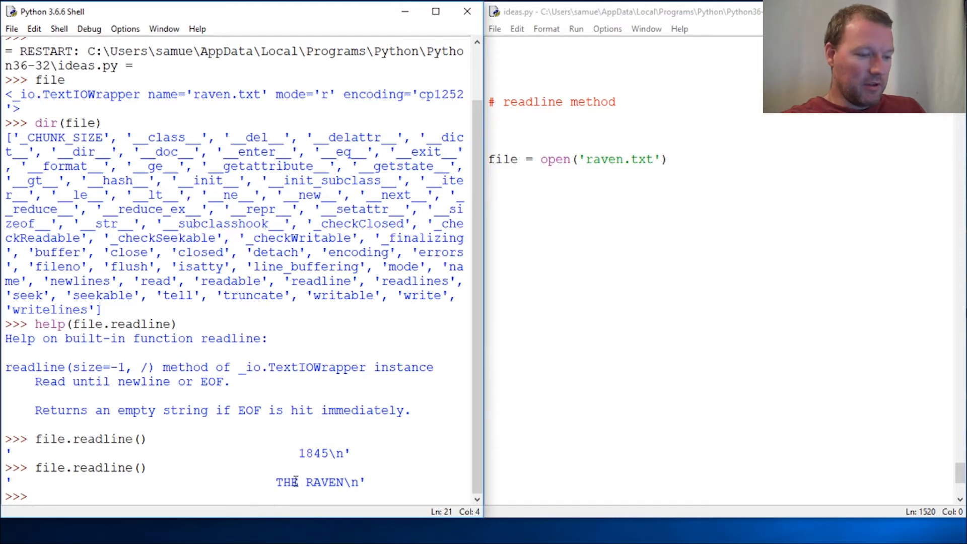
Call file.read() in the shell to print the rest of raven.txt from the byline onward
type("file.r")
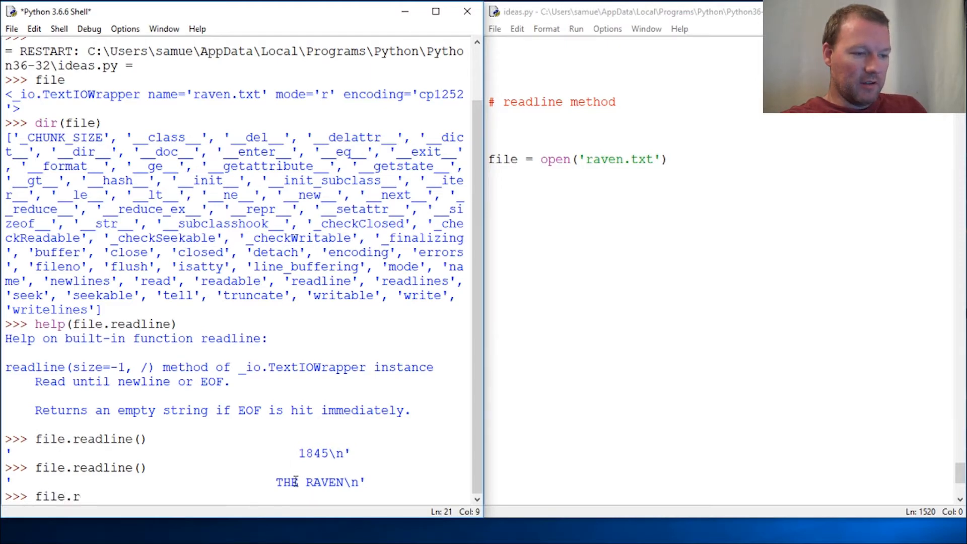
type("ead()")
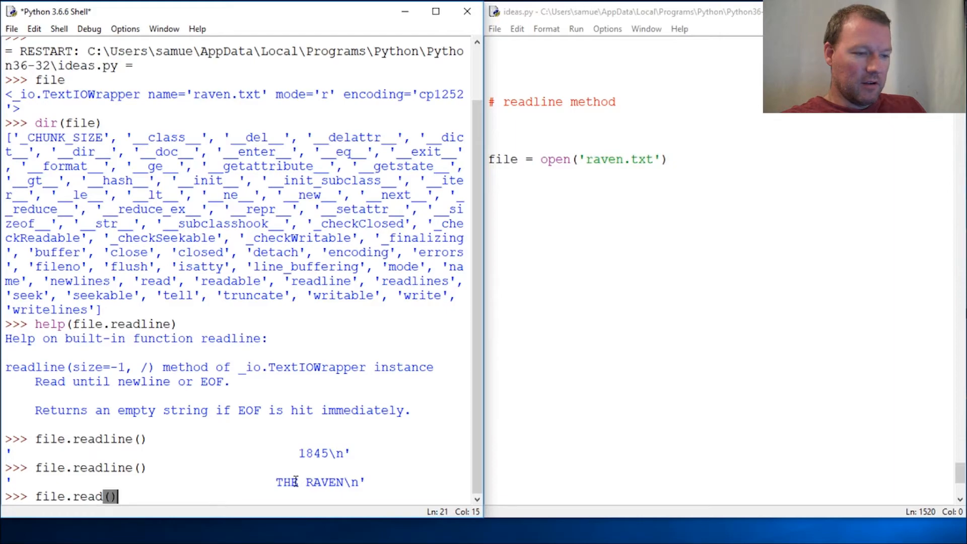
key("Return")
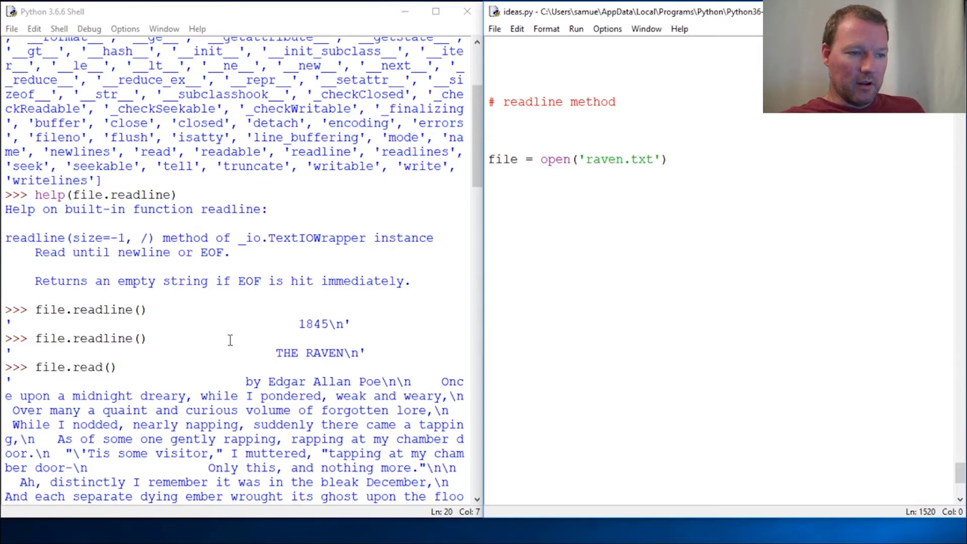
left_click(490, 215)
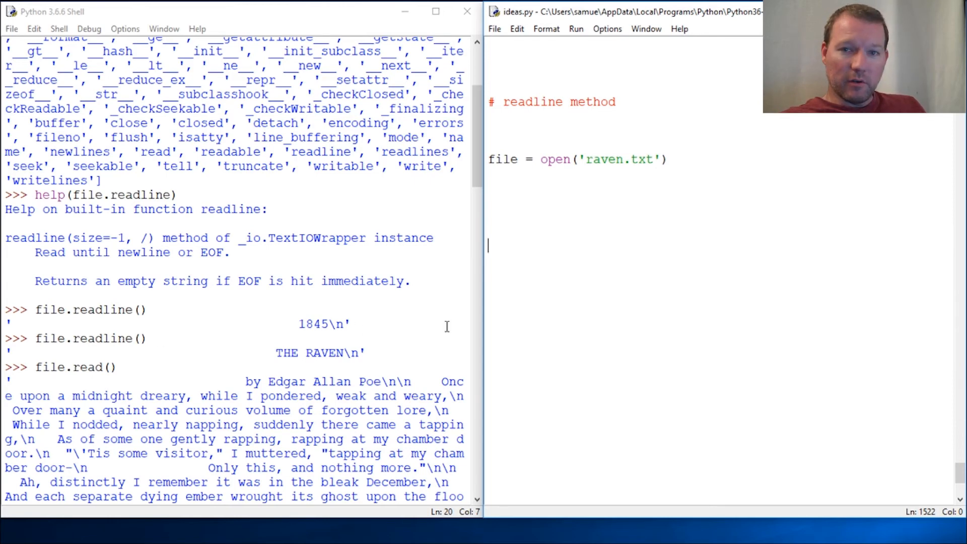
mouse_move(203, 343)
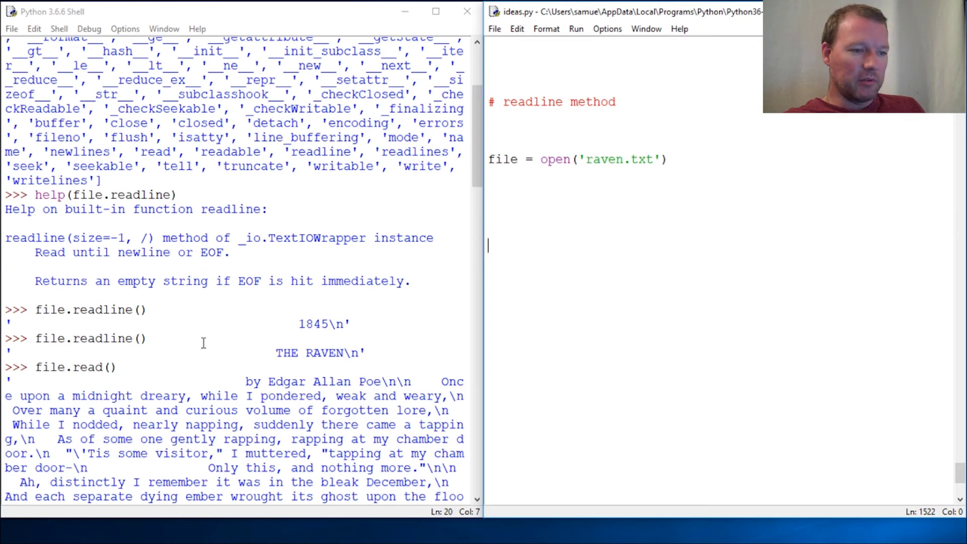